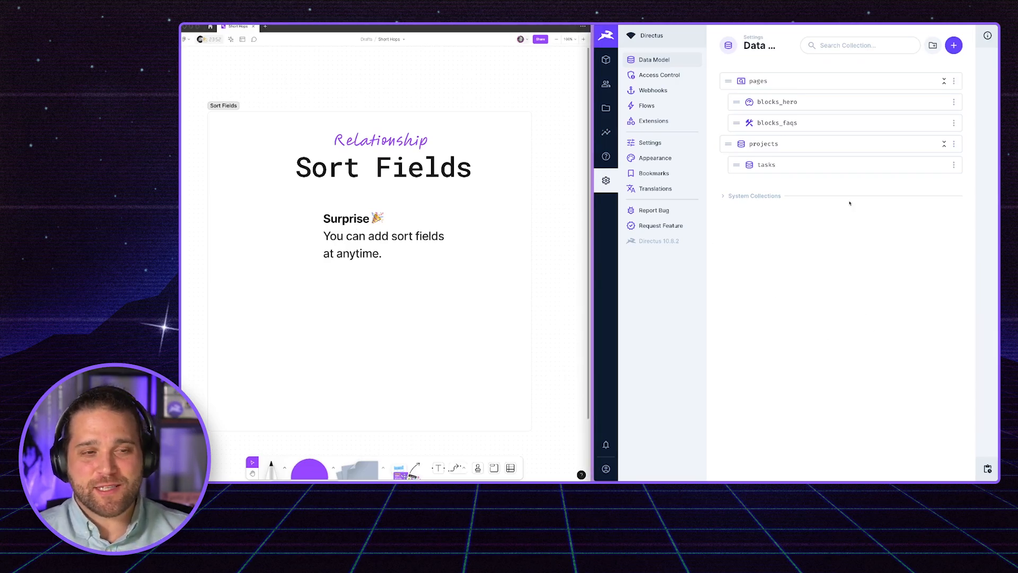
Step: Open the pages collection in the data model to view its id, title and permalink fields
left_click(757, 80)
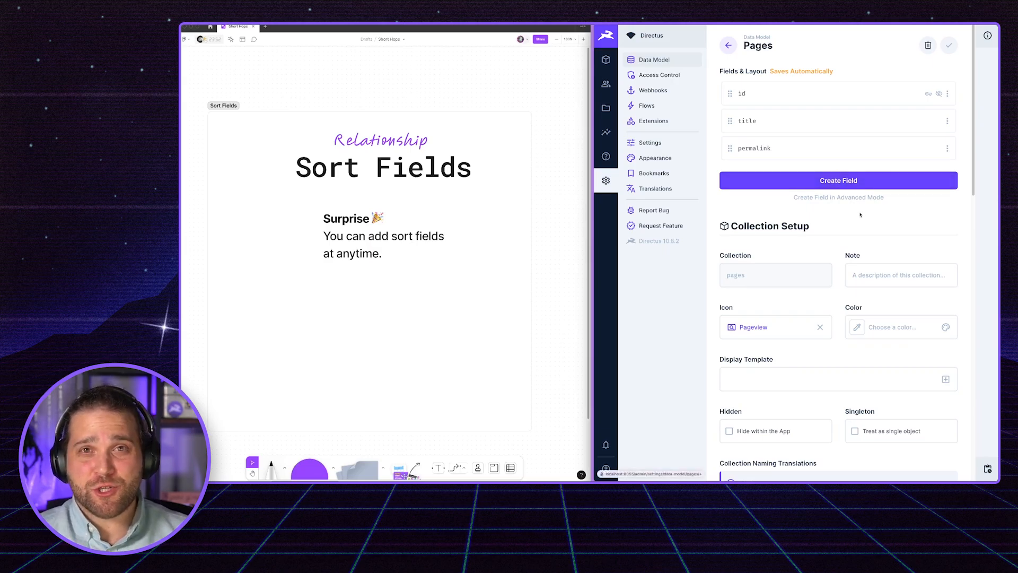
mouse_move(864, 174)
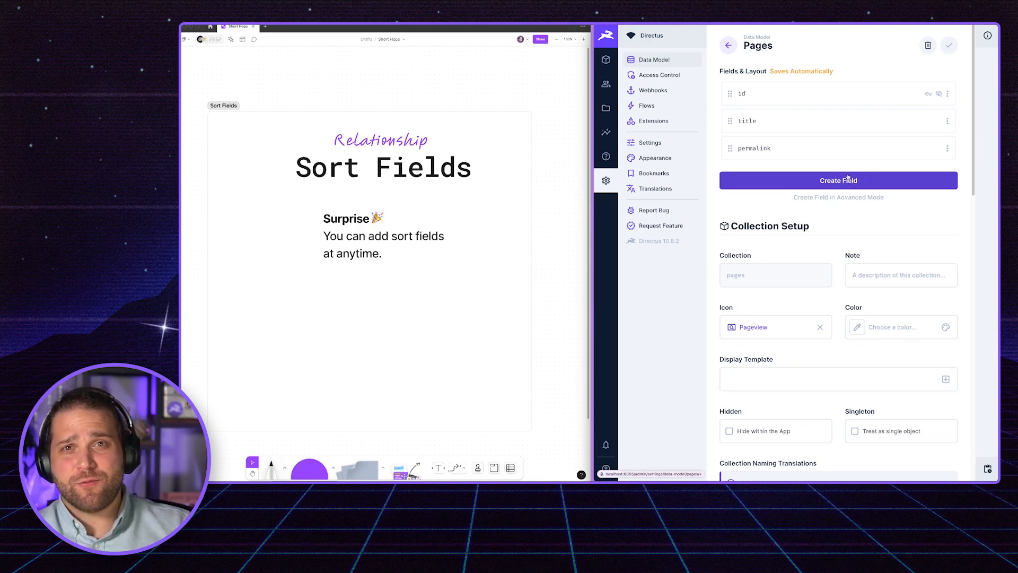
Step: Add a Builder (M2A) field keyed page_blocks related to blocks_faqs and blocks_hero
left_click(837, 180)
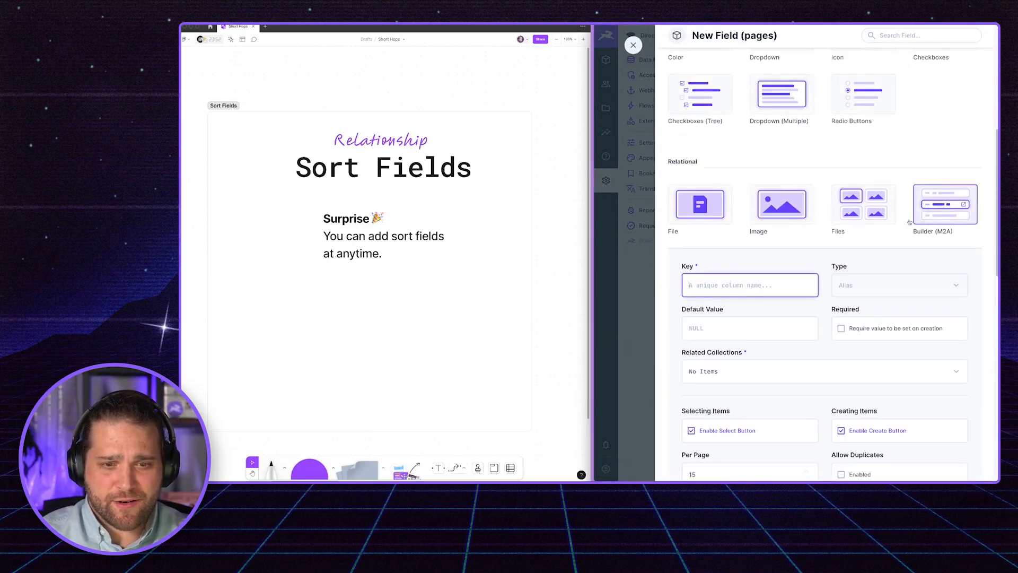
type("blocks")
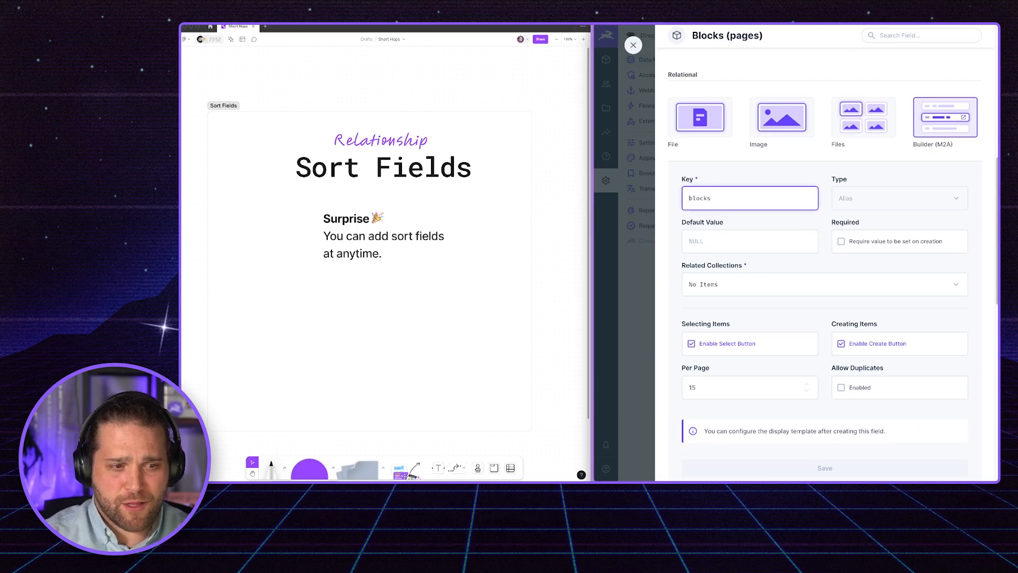
left_click(814, 284)
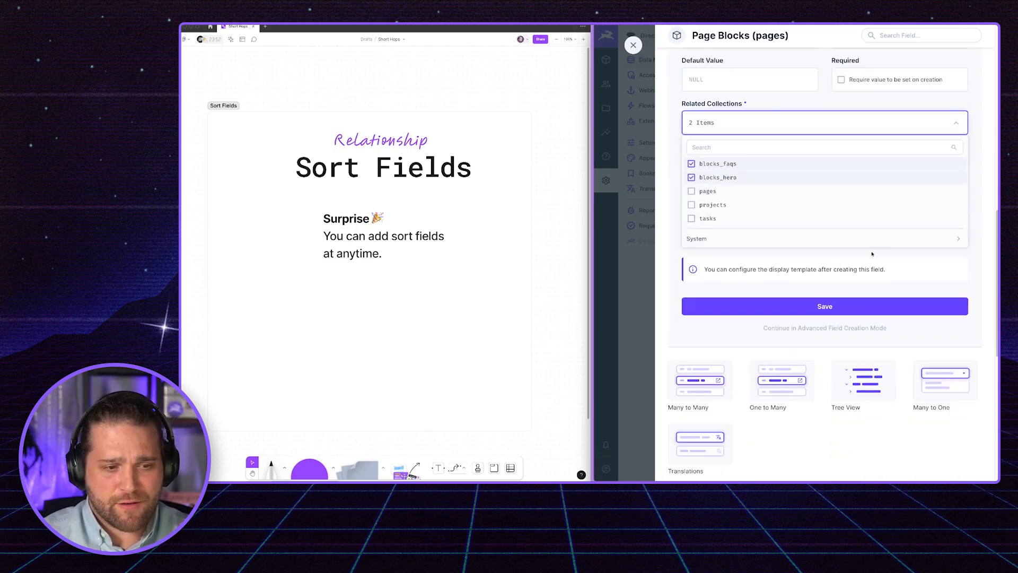
left_click(825, 122)
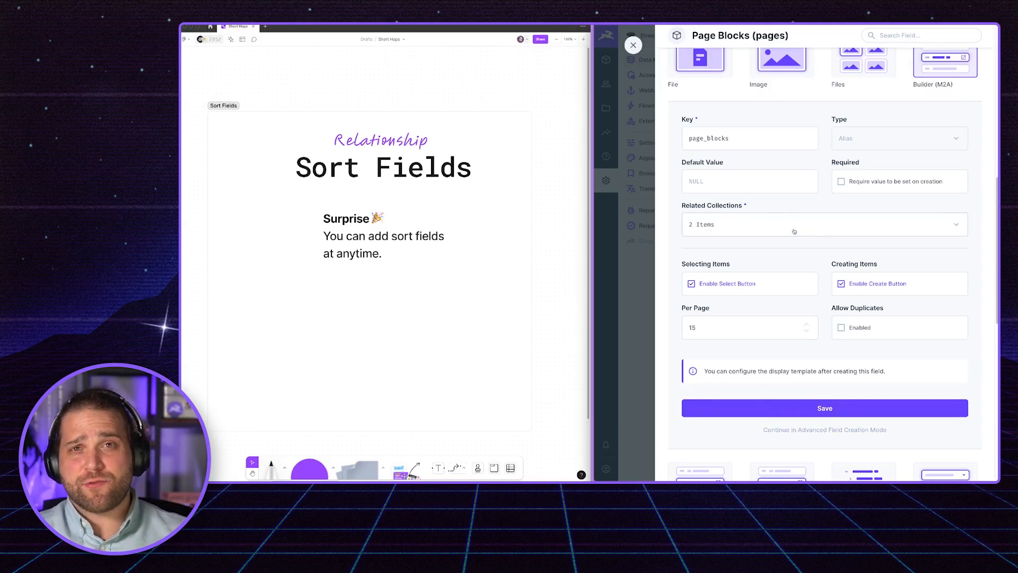
mouse_move(868, 102)
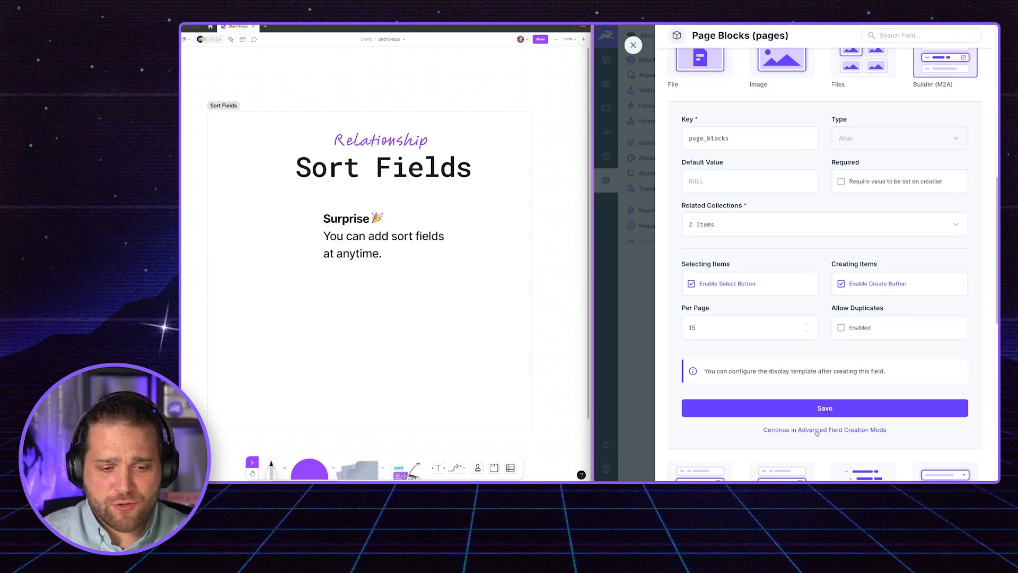
Step: In advanced mode, set the page_blocks relationship's Sort Field to sort
left_click(825, 430)
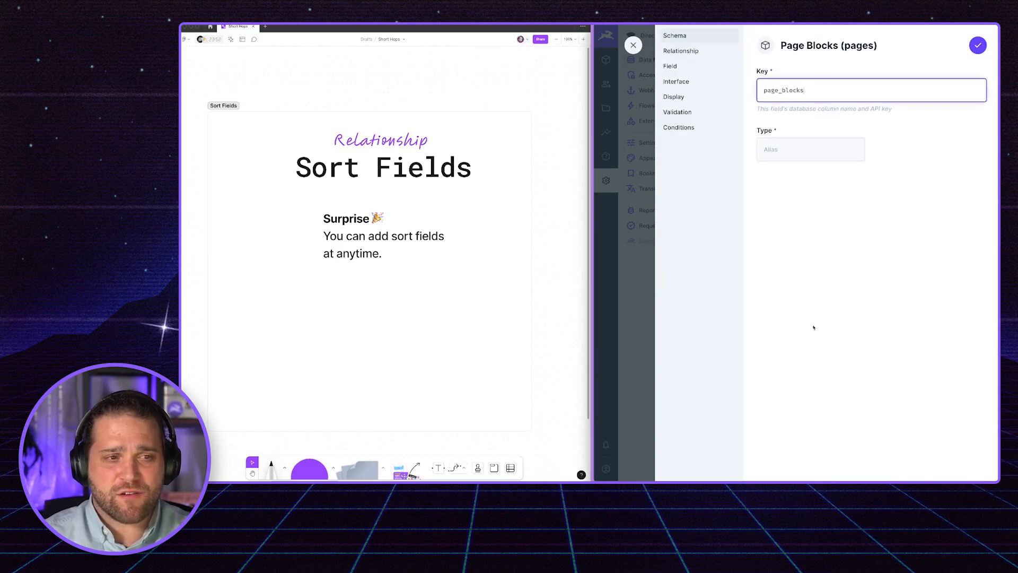
left_click(681, 49)
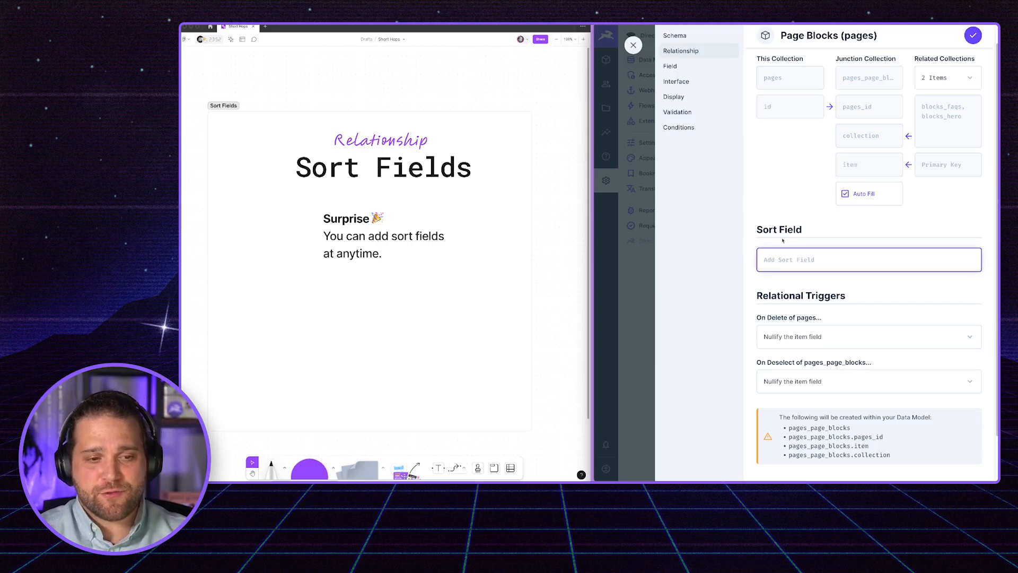
type("sort")
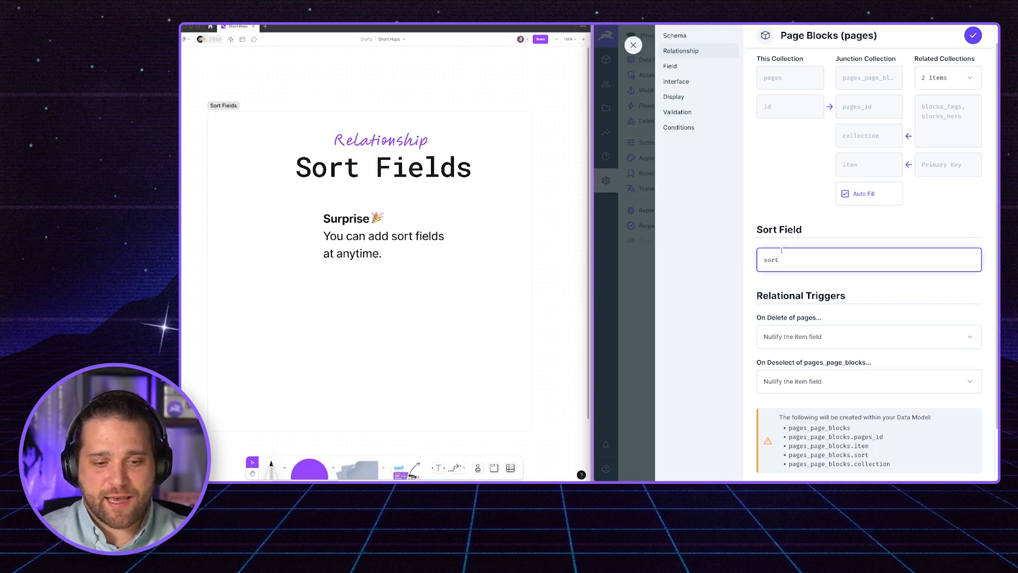
scroll("down", 3)
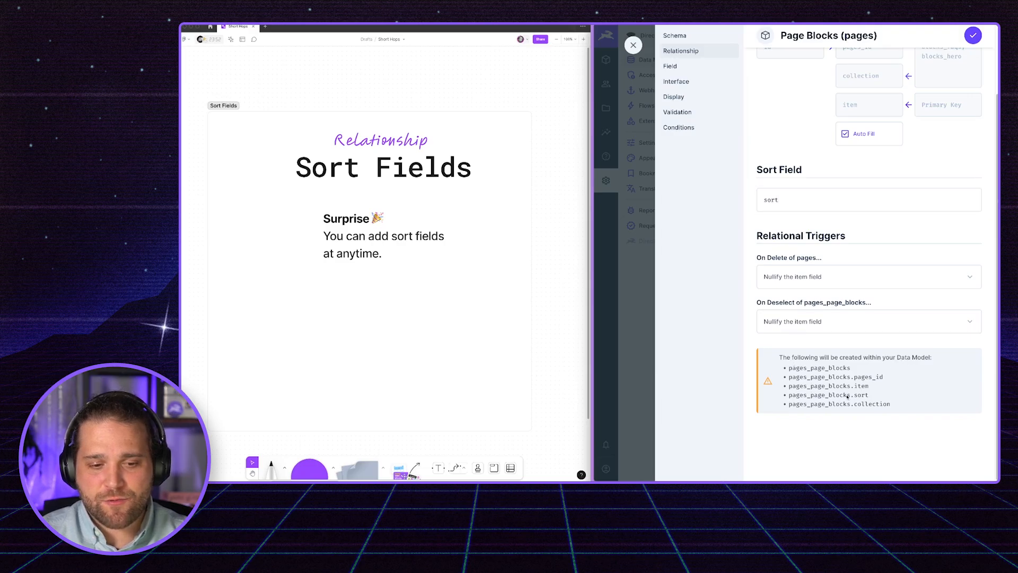
left_click(804, 208)
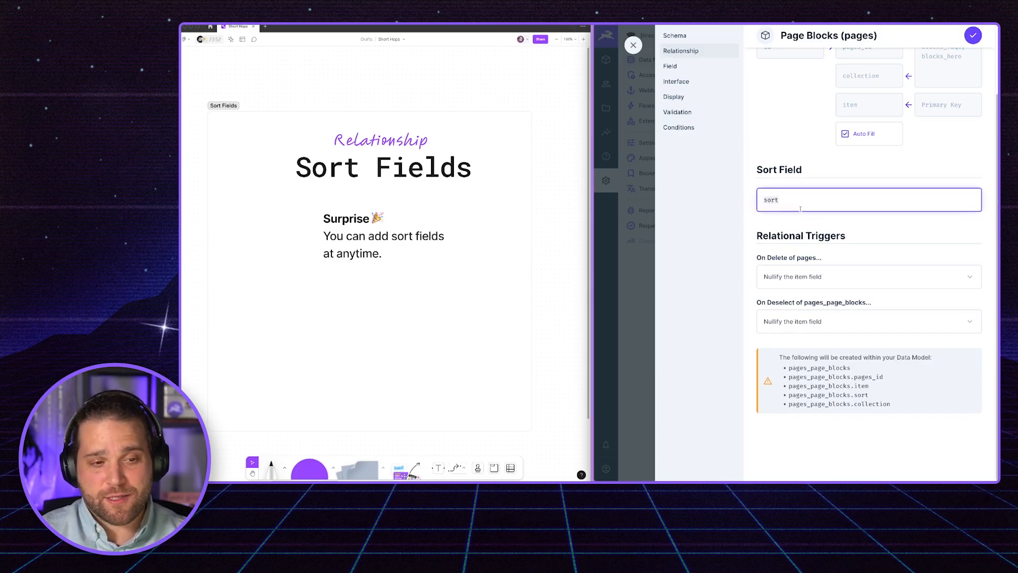
type("something_else")
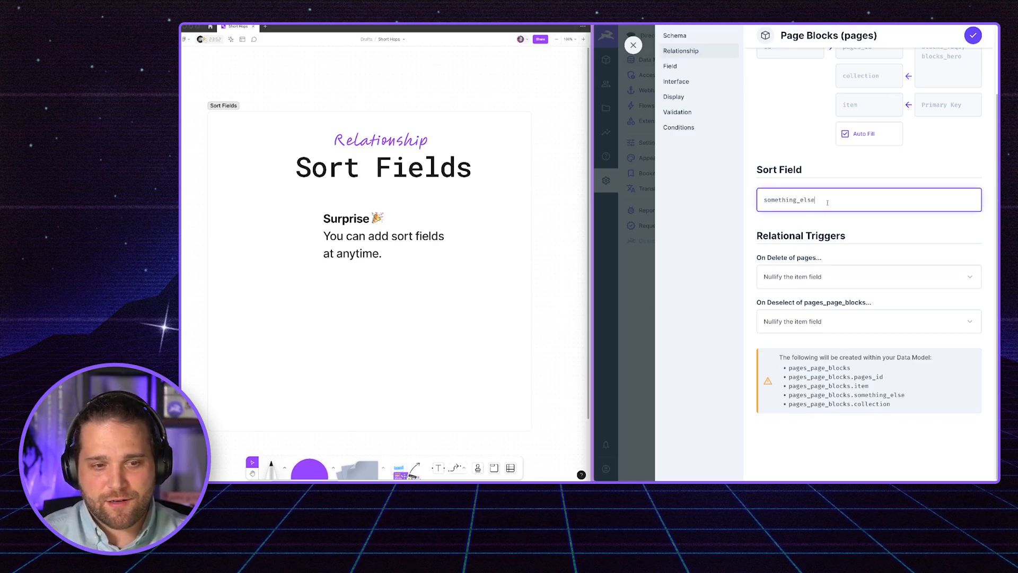
type("sort")
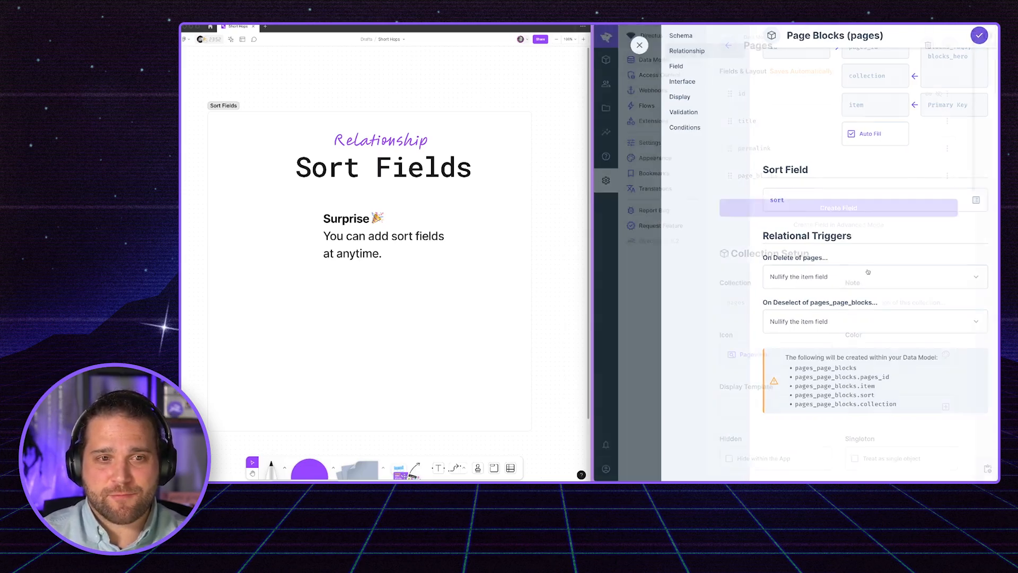
Step: Save the page_blocks field, then create a new page with an FAQs block and one question
left_click(640, 45)
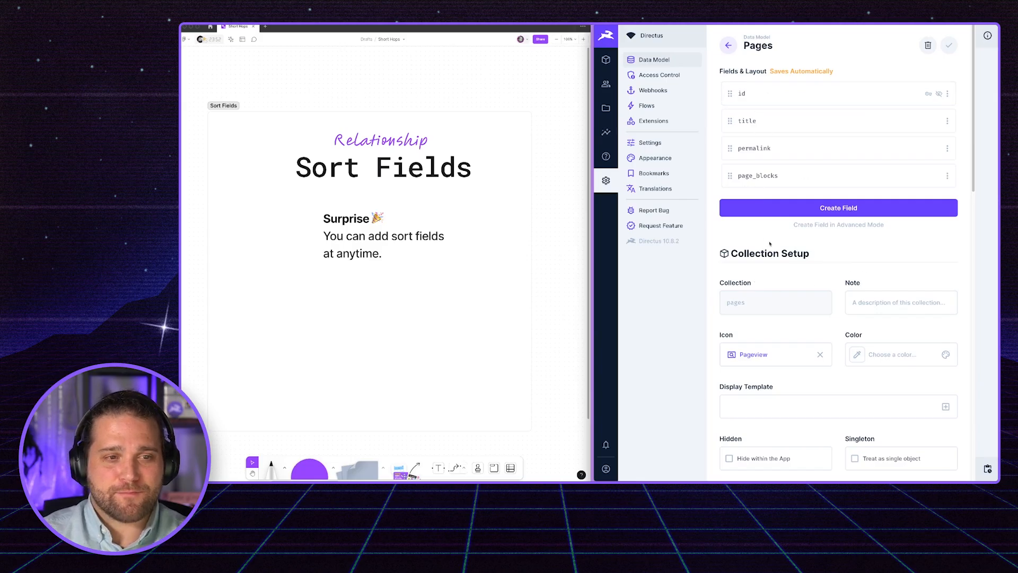
mouse_move(723, 70)
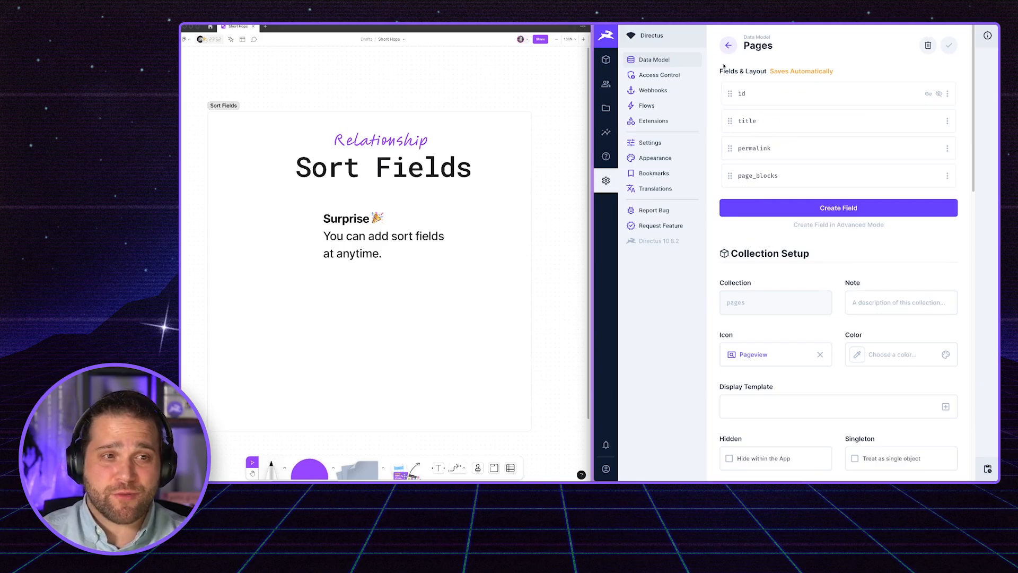
left_click(605, 59)
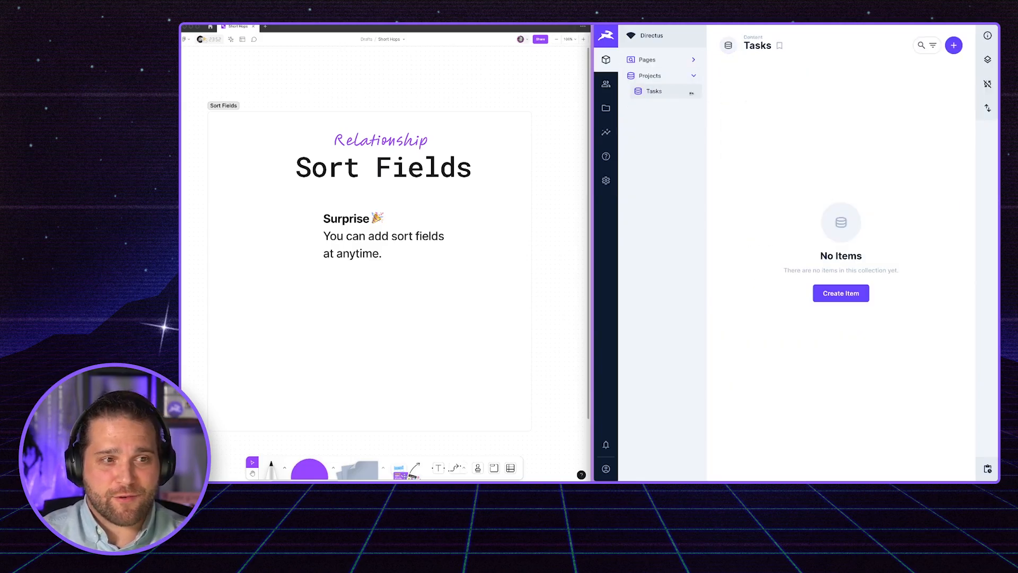
left_click(647, 59)
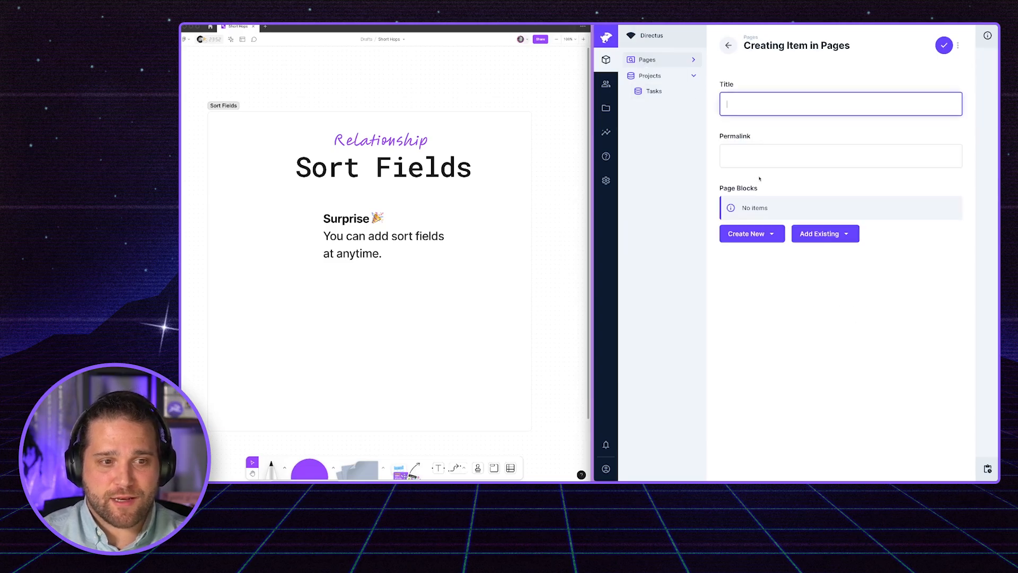
left_click(746, 233)
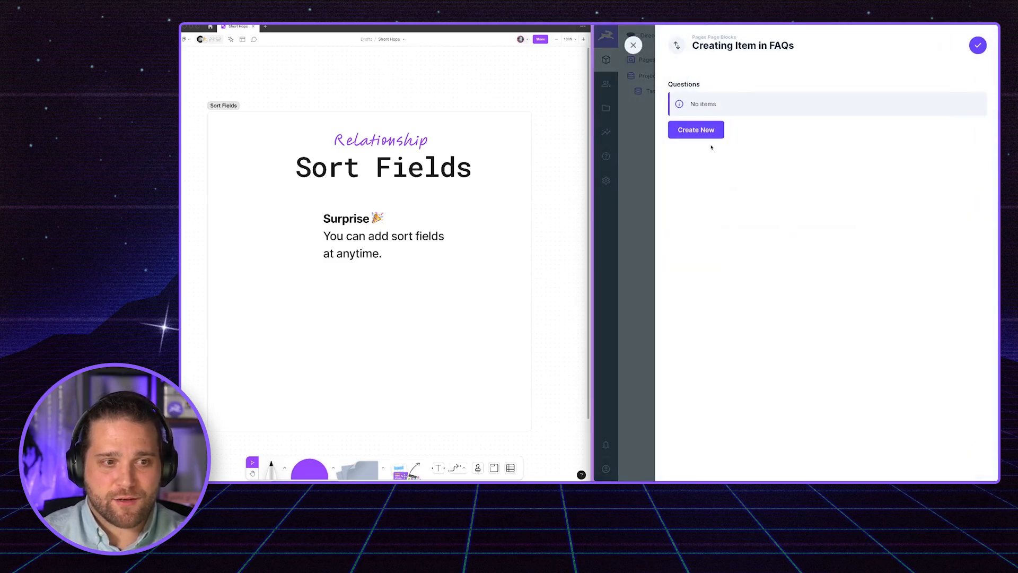
left_click(696, 129)
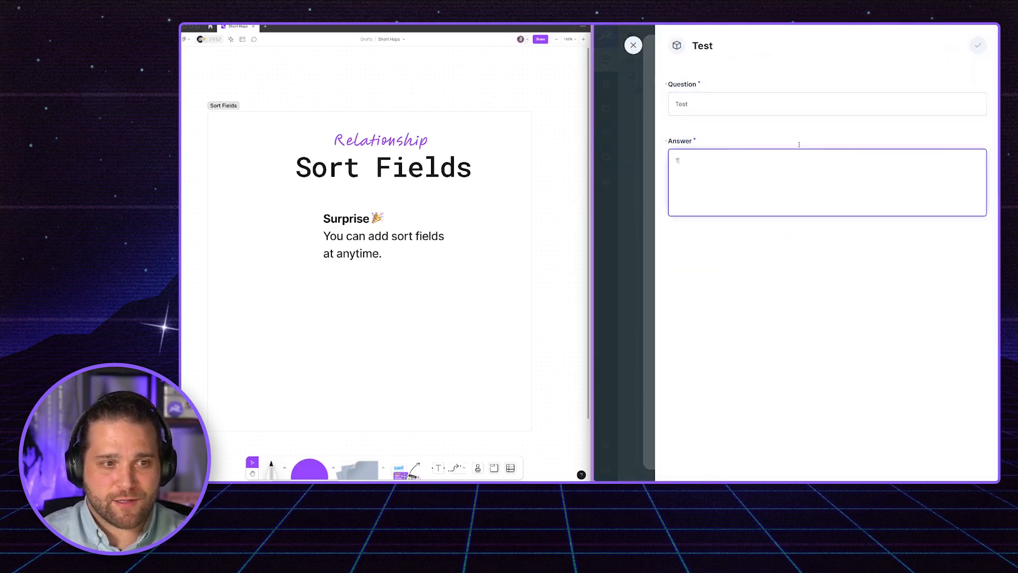
left_click(977, 44)
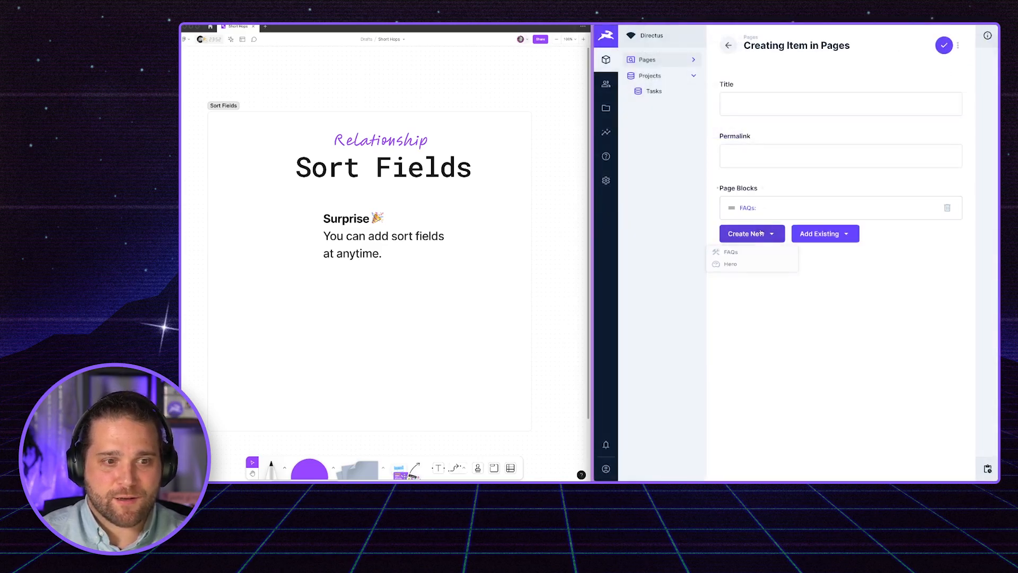
Step: Add a Hero block above the FAQs block and save the new page
left_click(730, 263)
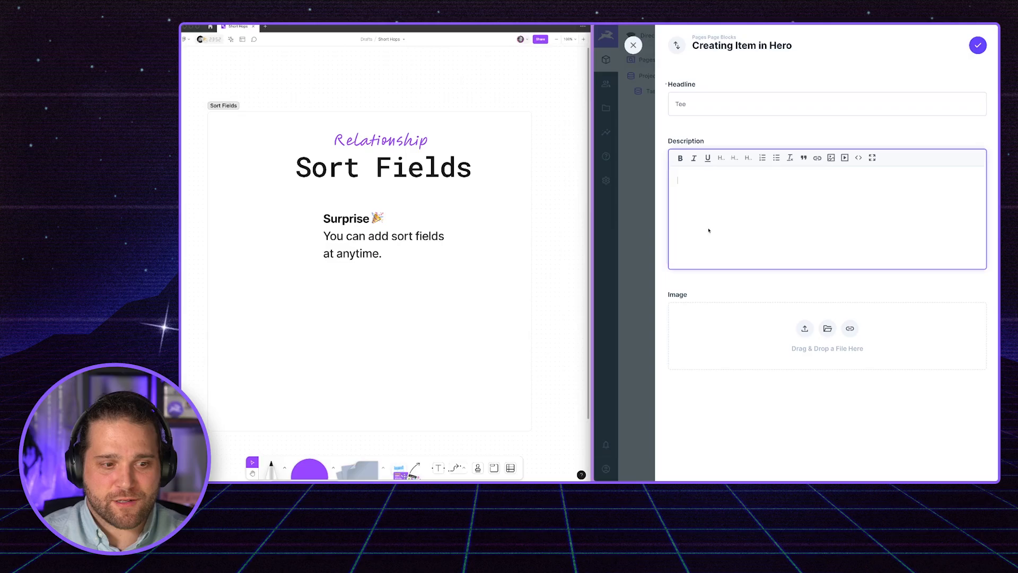
left_click(632, 44)
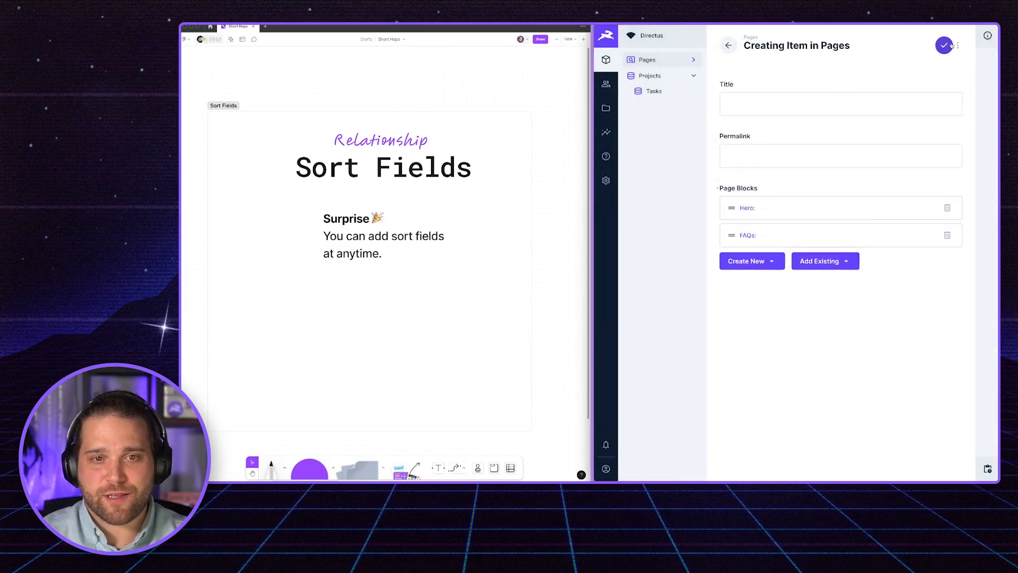
left_click(944, 44)
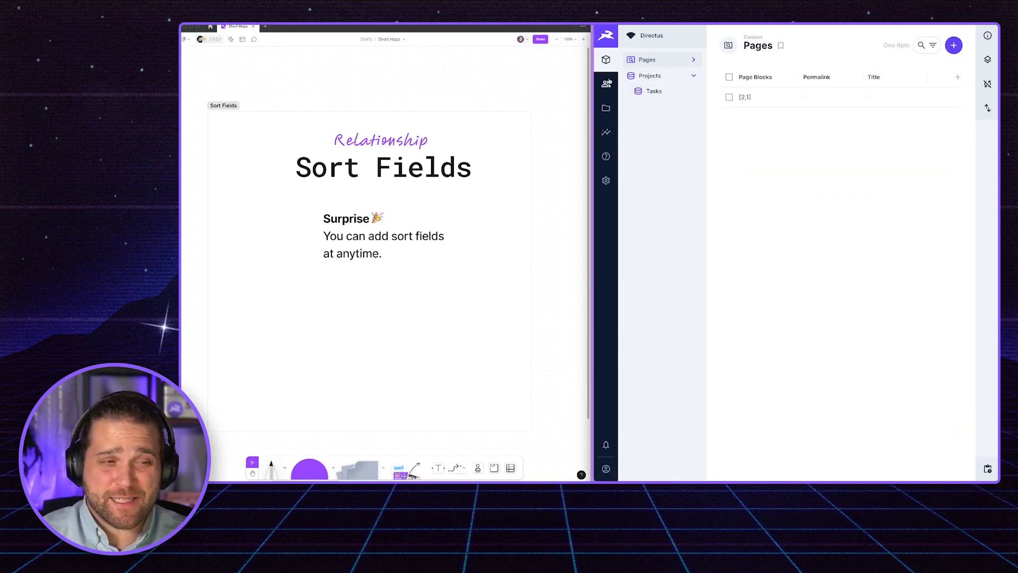
Step: Create a new project item with two new tasks, Test Ta and New Taks
left_click(605, 180)
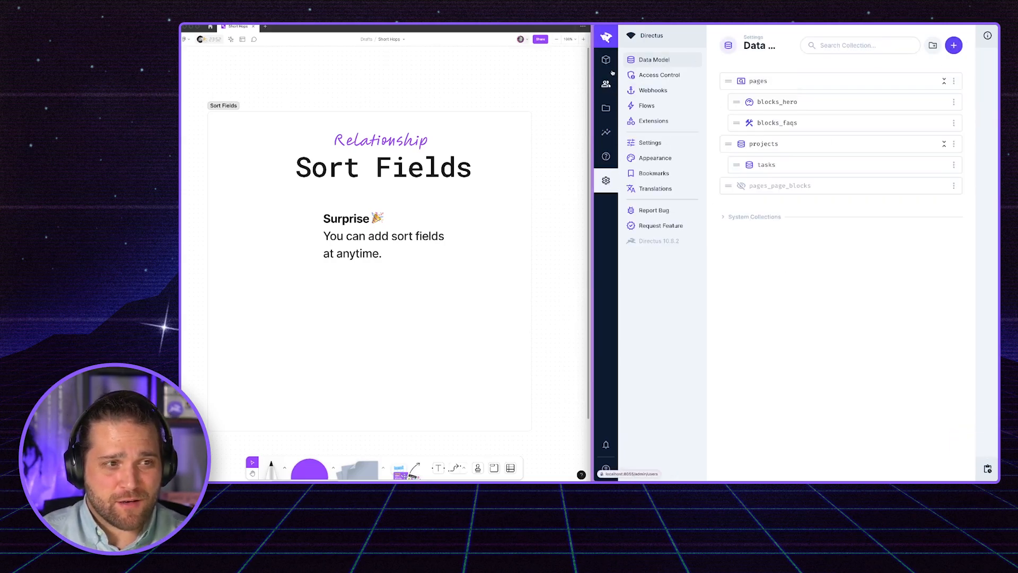
left_click(605, 60)
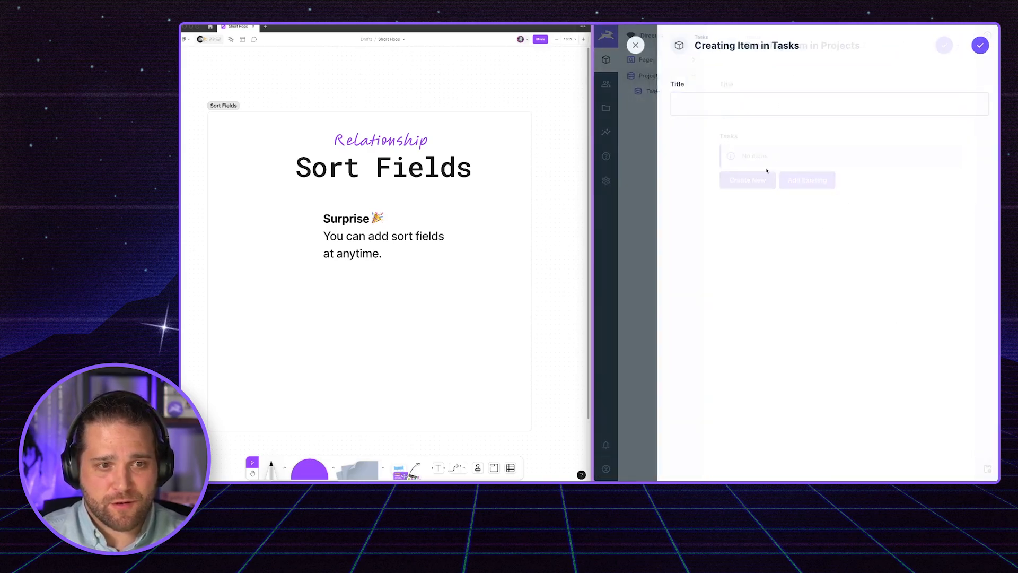
type("Test Ta")
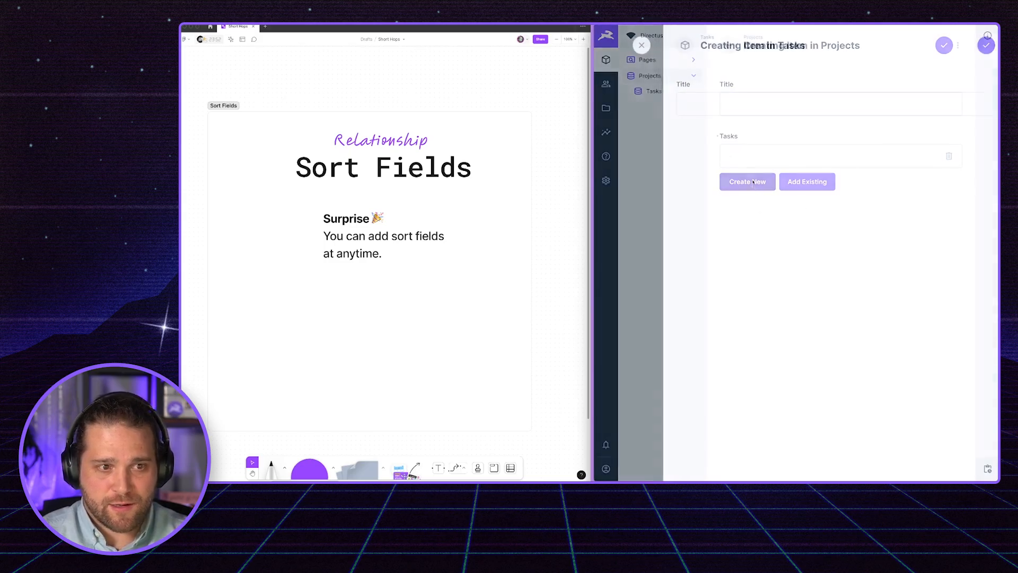
left_click(747, 182)
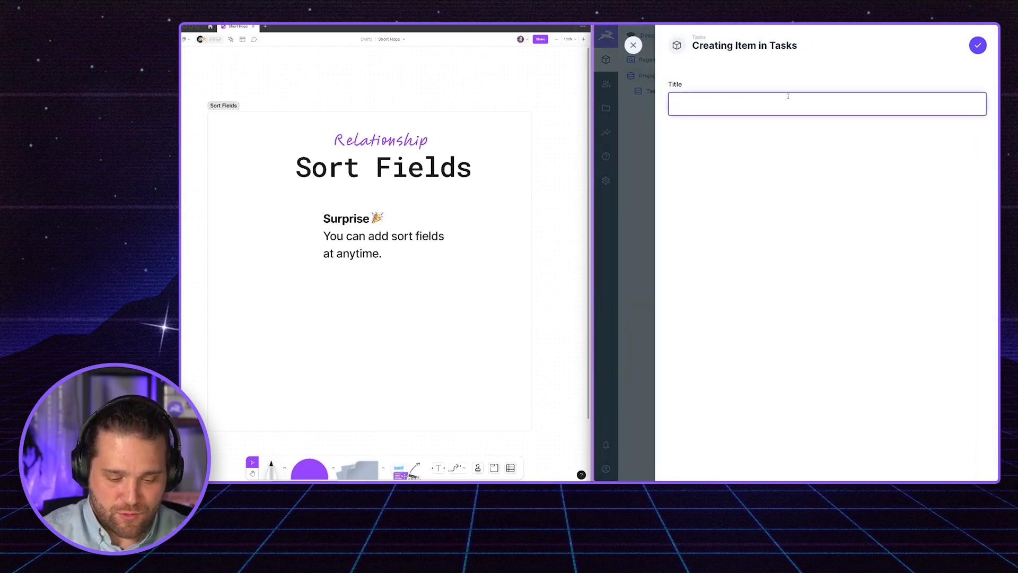
type("New Taks")
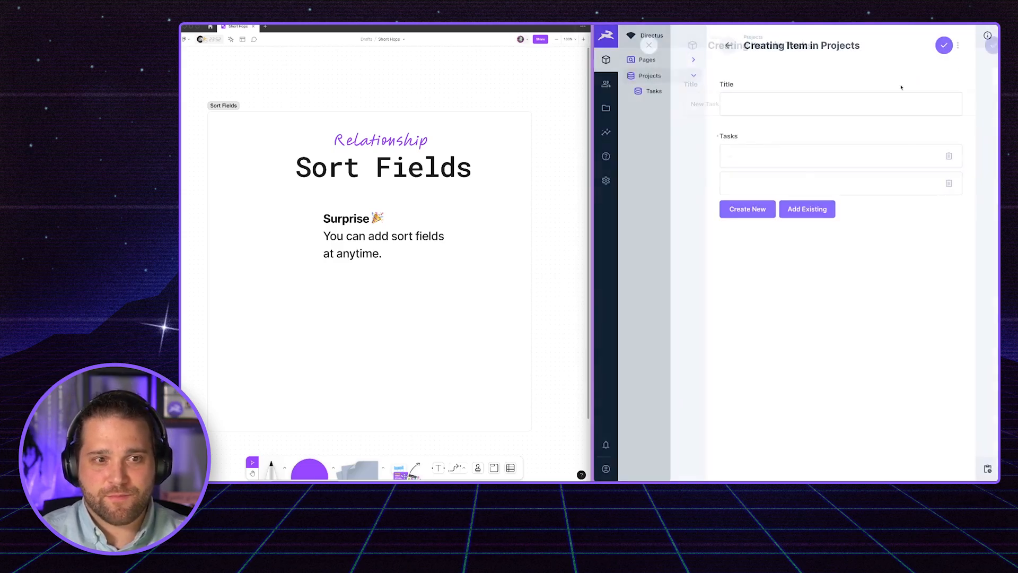
Step: Title it Test Project, save it, check its tasks, and return to the data model
type("Test")
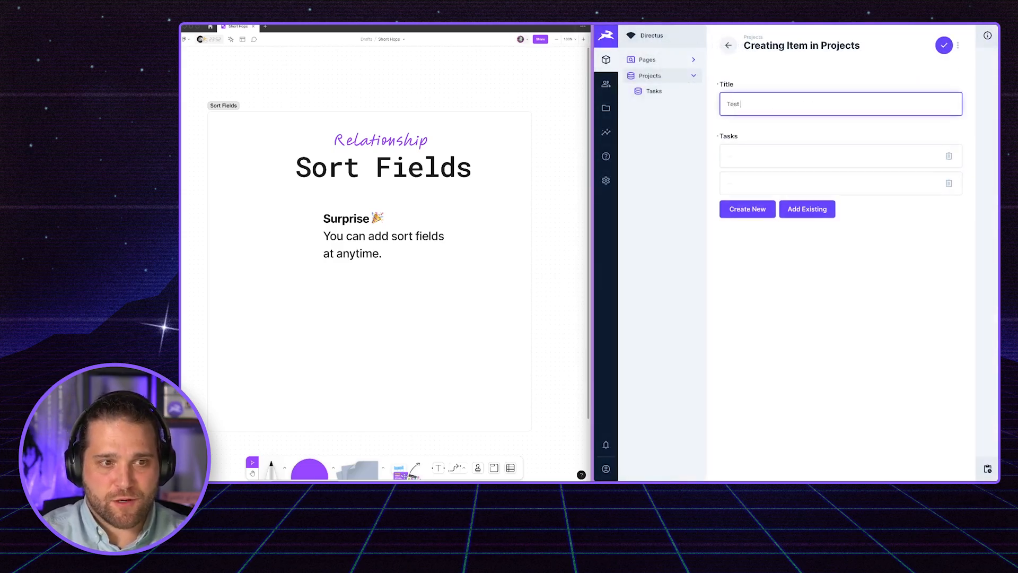
type("Project")
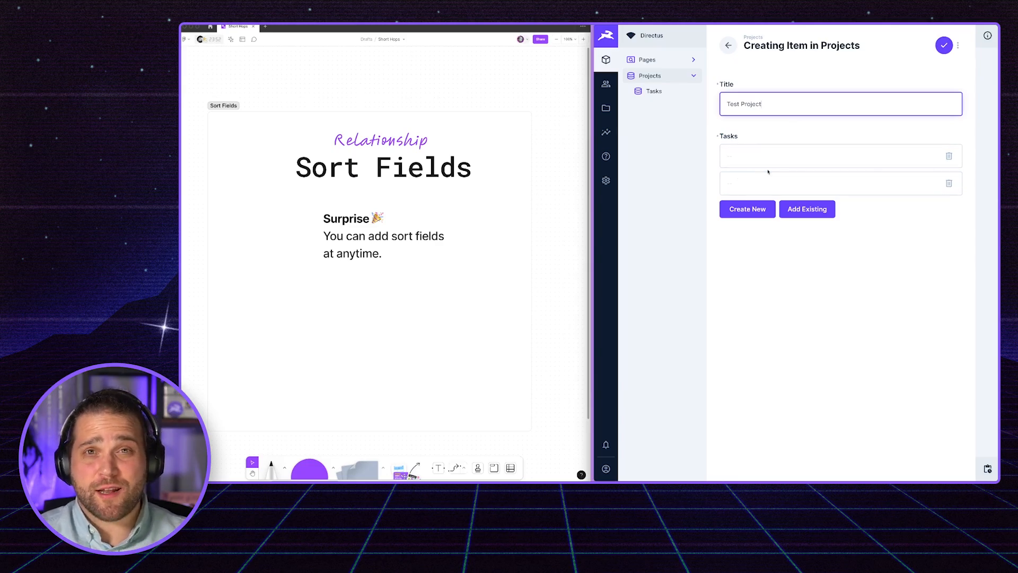
left_click(944, 45)
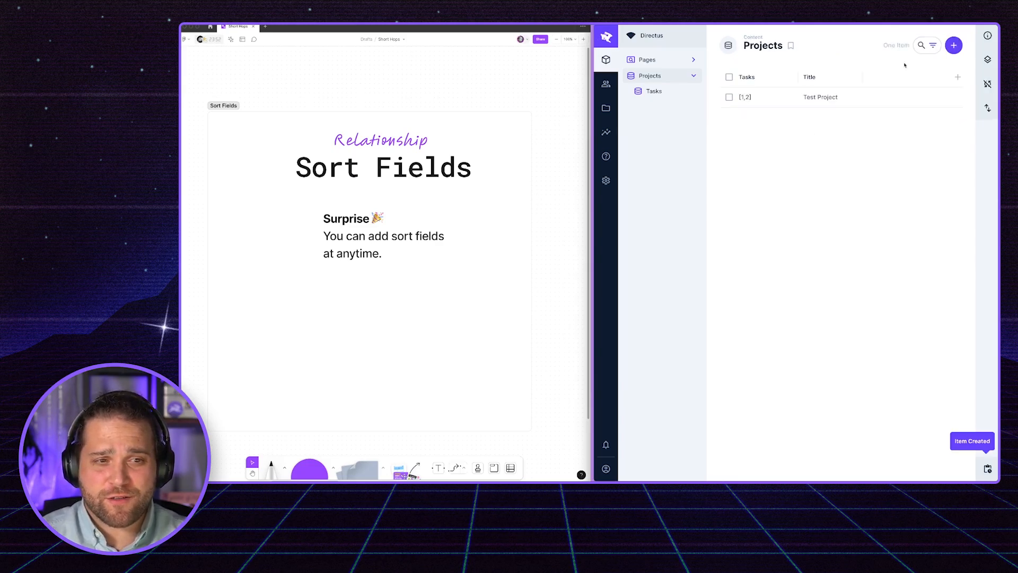
left_click(820, 97)
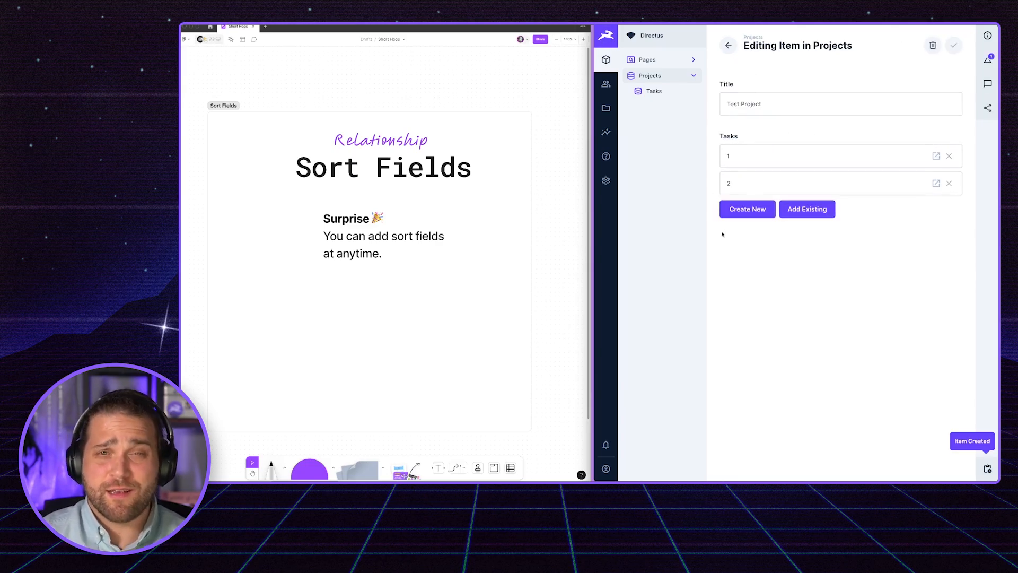
left_click(605, 180)
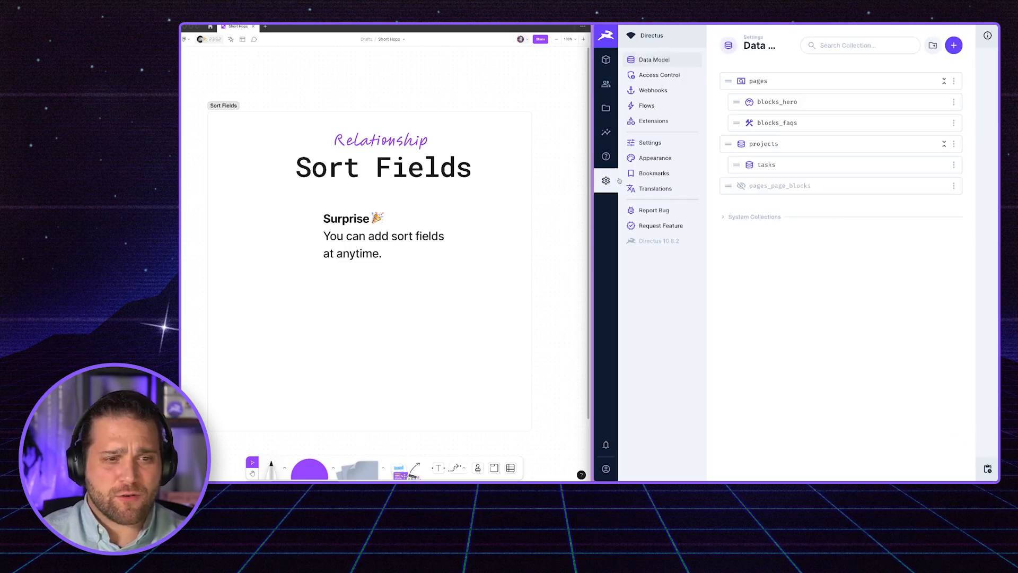
Step: Set the projects Tasks relationship's Sort Field to sort so tasks can be reordered
left_click(761, 144)
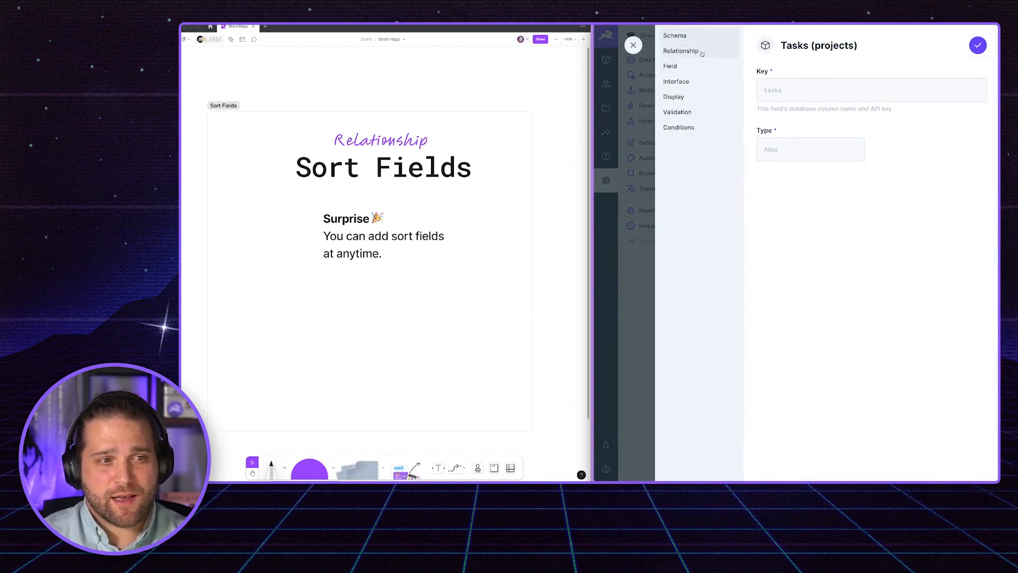
left_click(680, 51)
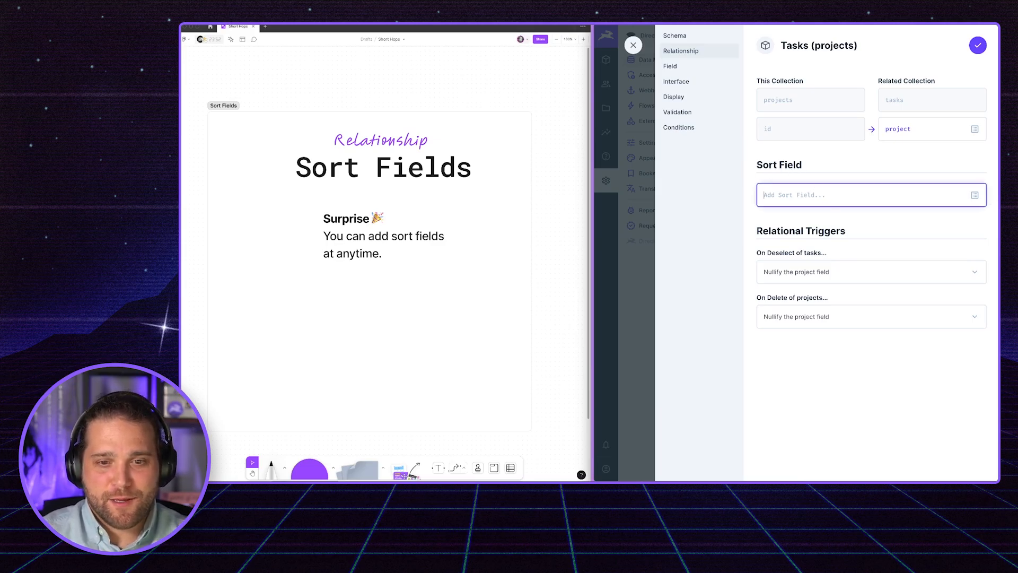
left_click(871, 195)
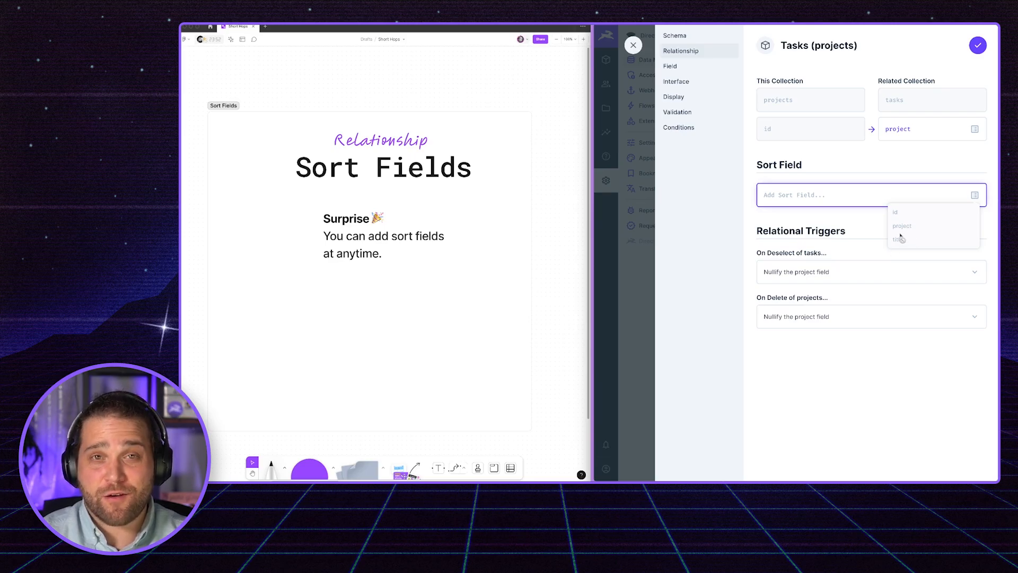
type("sort")
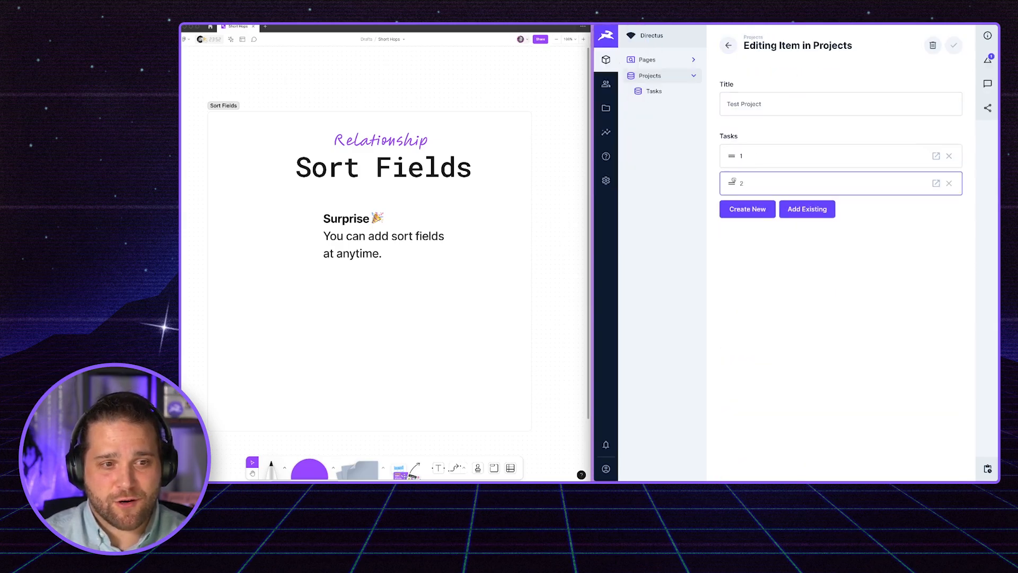
Step: Save Test Project with task 2 ordered before task 1
left_click(952, 44)
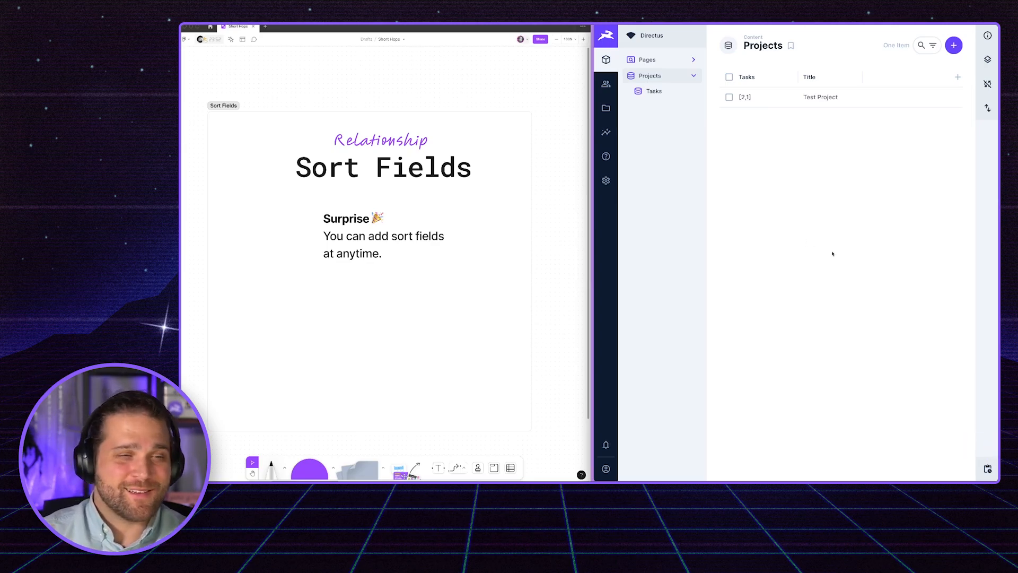
mouse_move(843, 259)
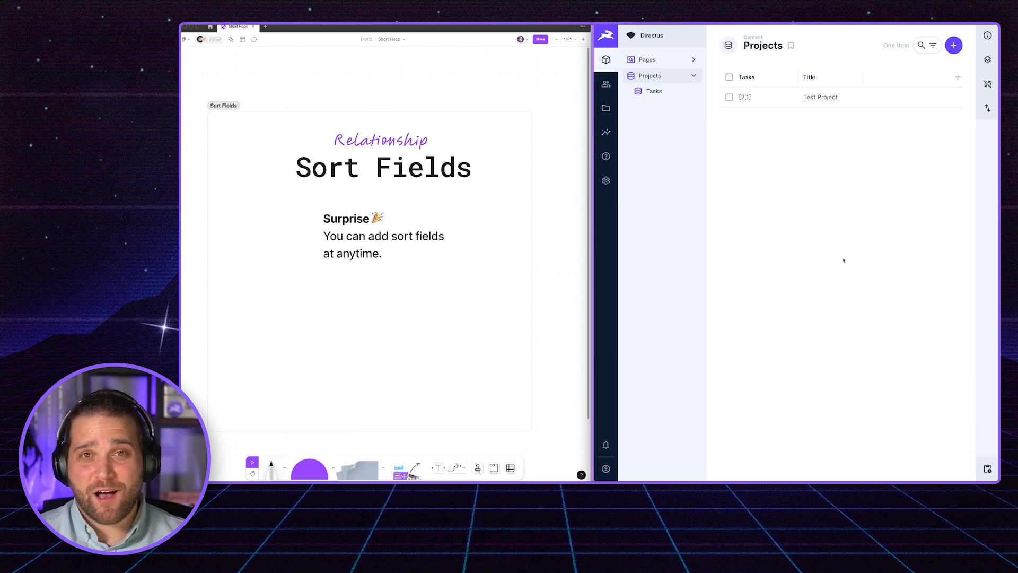